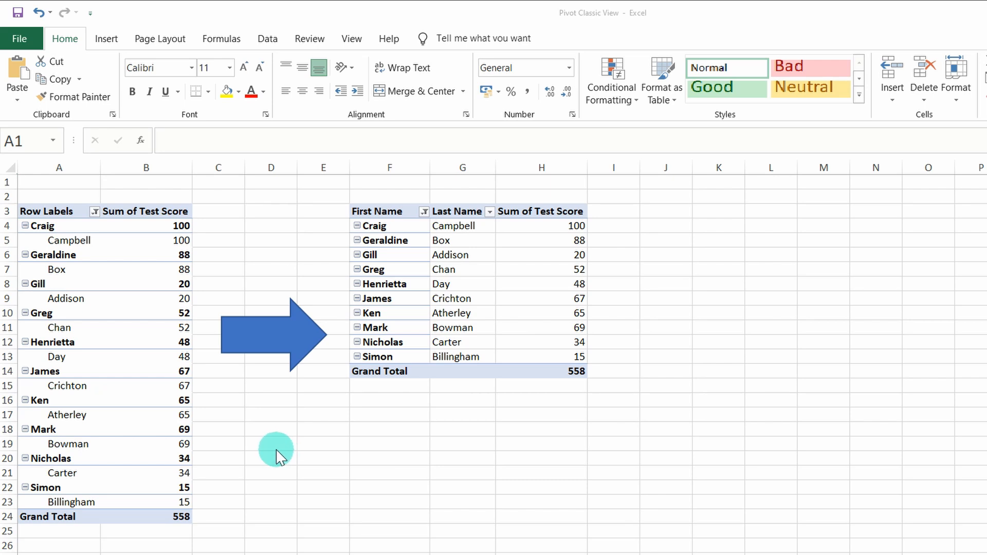
pyautogui.moveTo(413, 299)
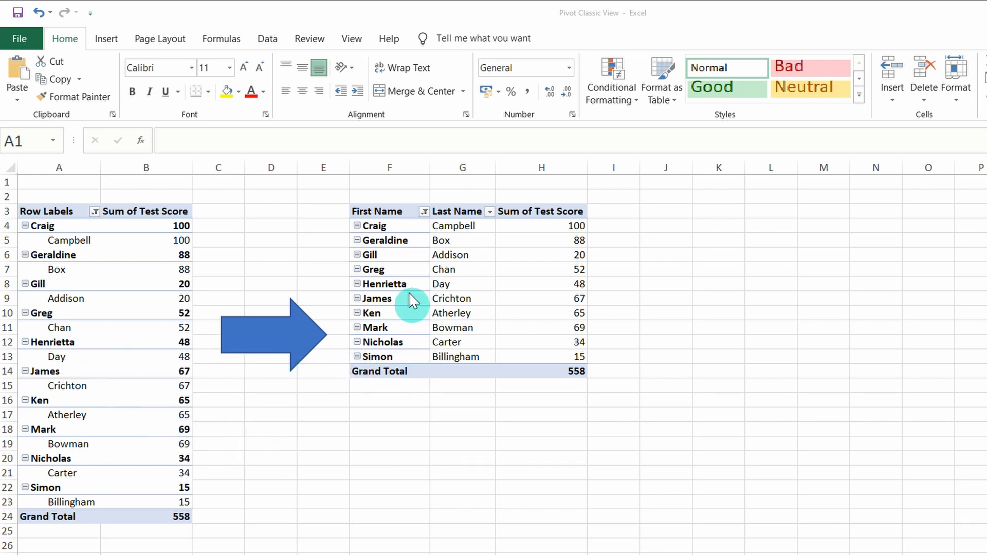
pyautogui.moveTo(462, 318)
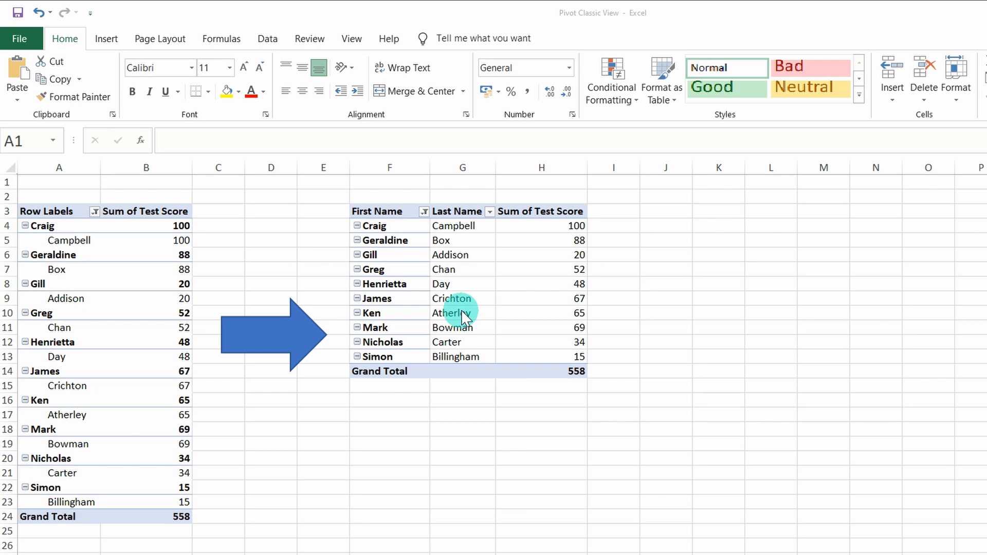
# Step: Switch to the Method 1 sheet showing only the compact pivot table
pyautogui.click(114, 515)
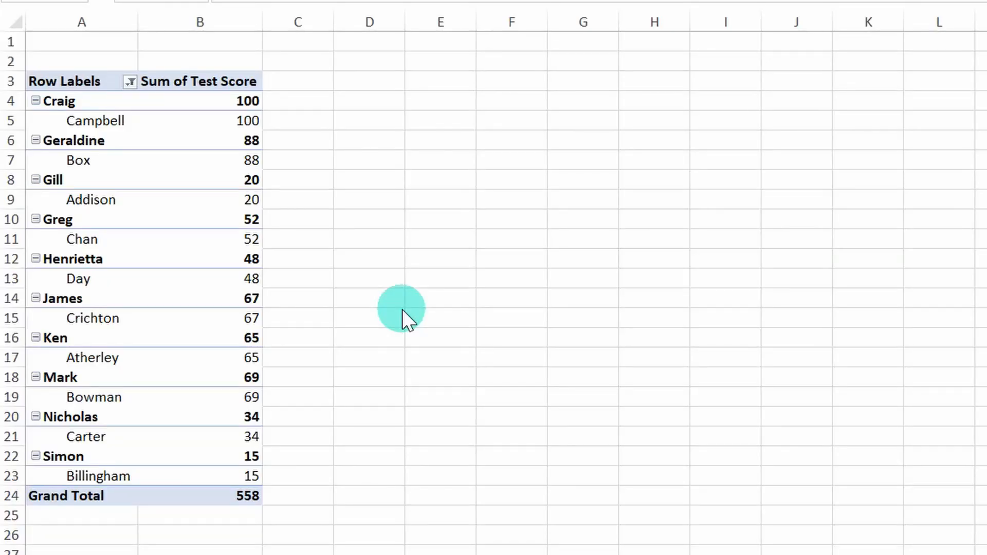
# Step: Bring up the context menu on the last name Day inside the pivot table
pyautogui.click(81, 238)
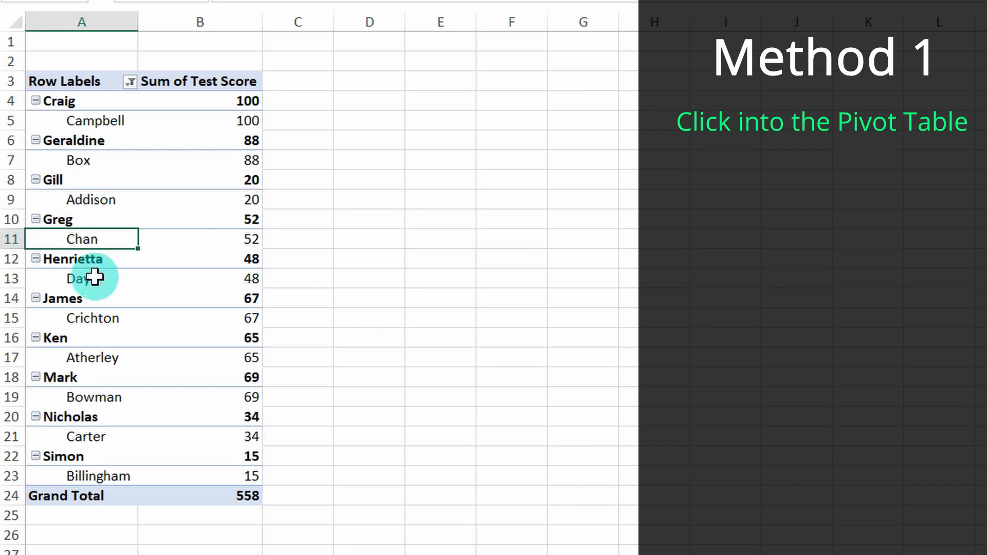
pyautogui.click(80, 279)
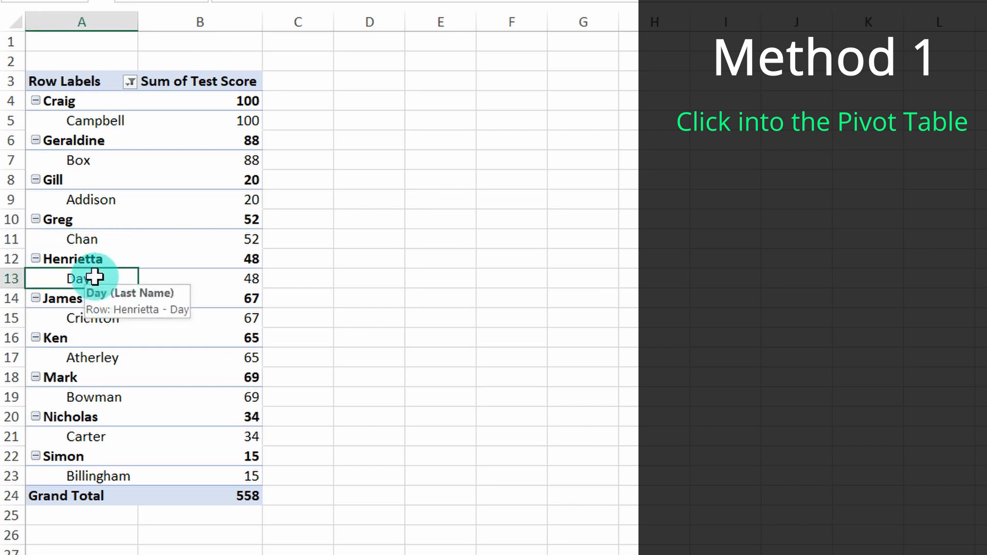
pyautogui.rightClick(80, 278)
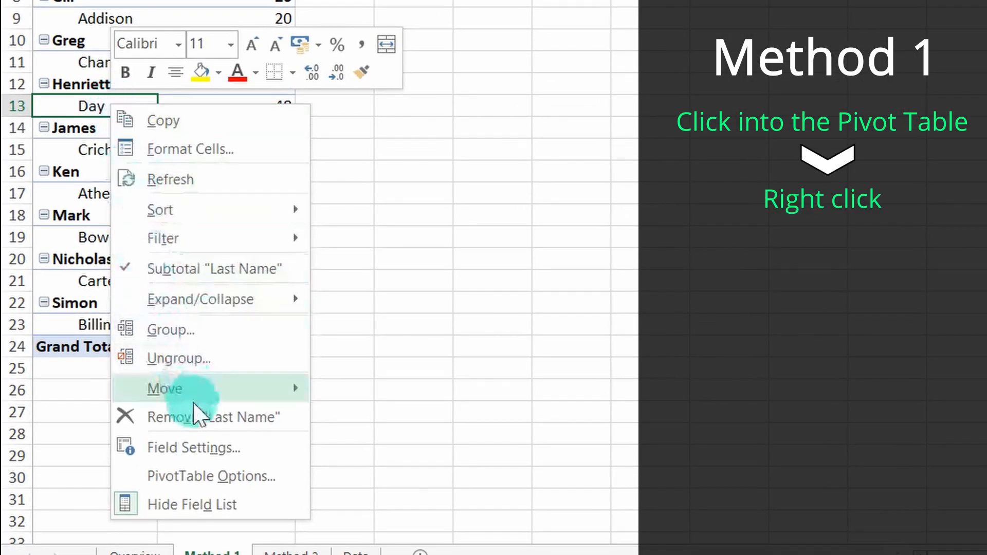
pyautogui.moveTo(217, 476)
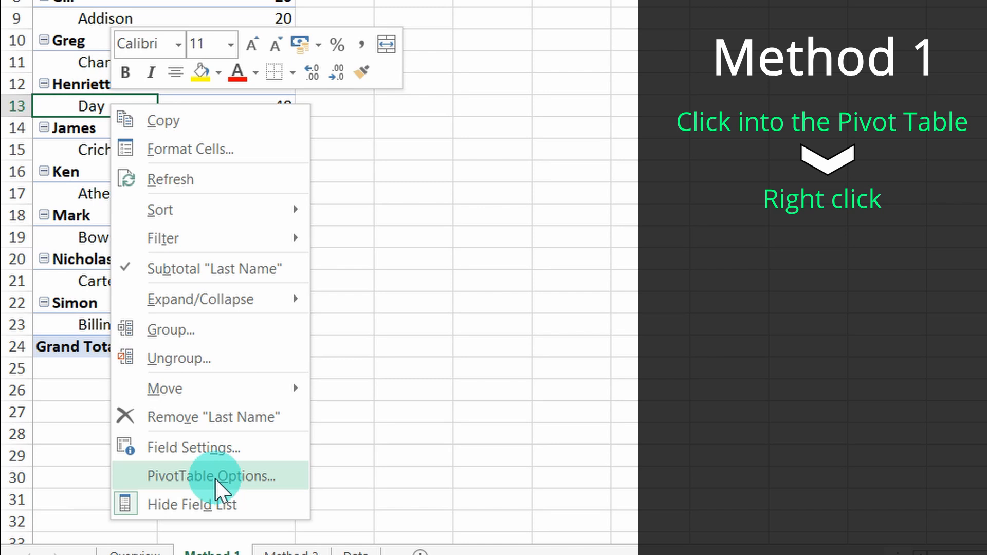
# Step: Enable Classic PivotTable layout in PivotTable Options' Display settings and apply it
pyautogui.click(210, 476)
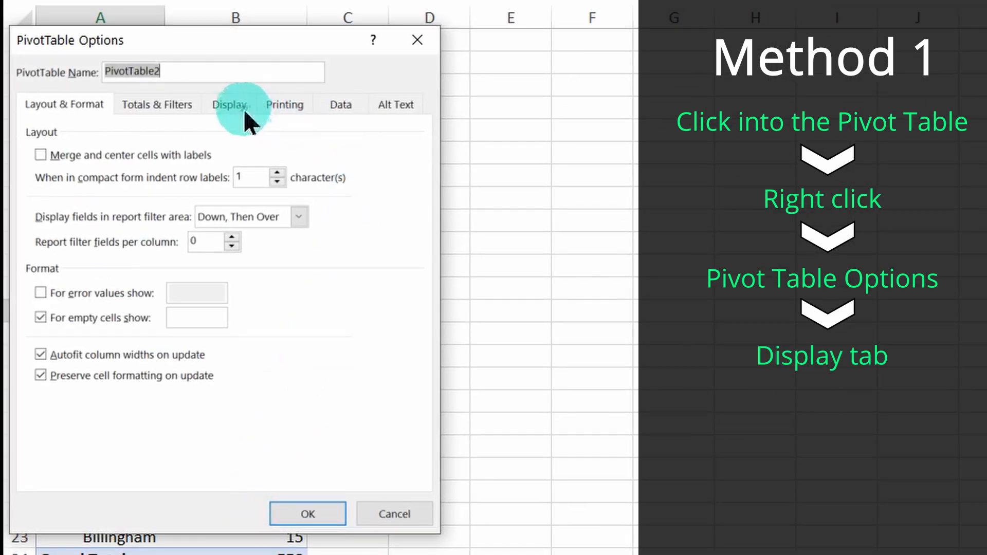
pyautogui.click(228, 104)
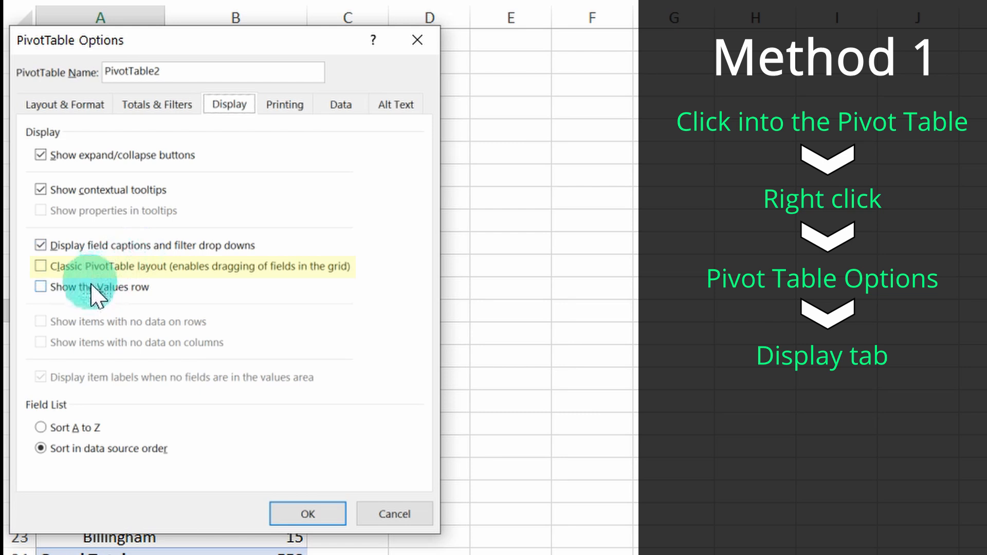
pyautogui.moveTo(214, 315)
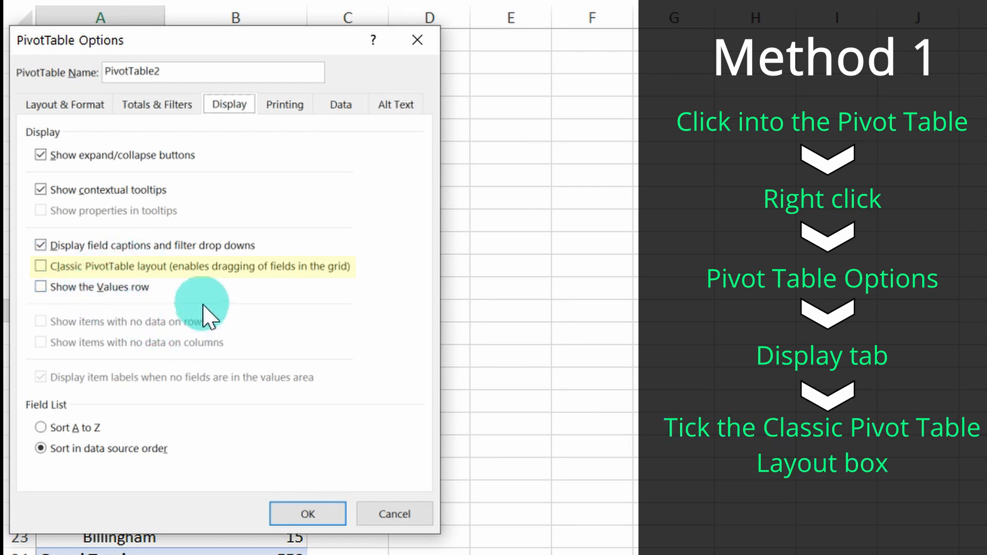
pyautogui.click(41, 265)
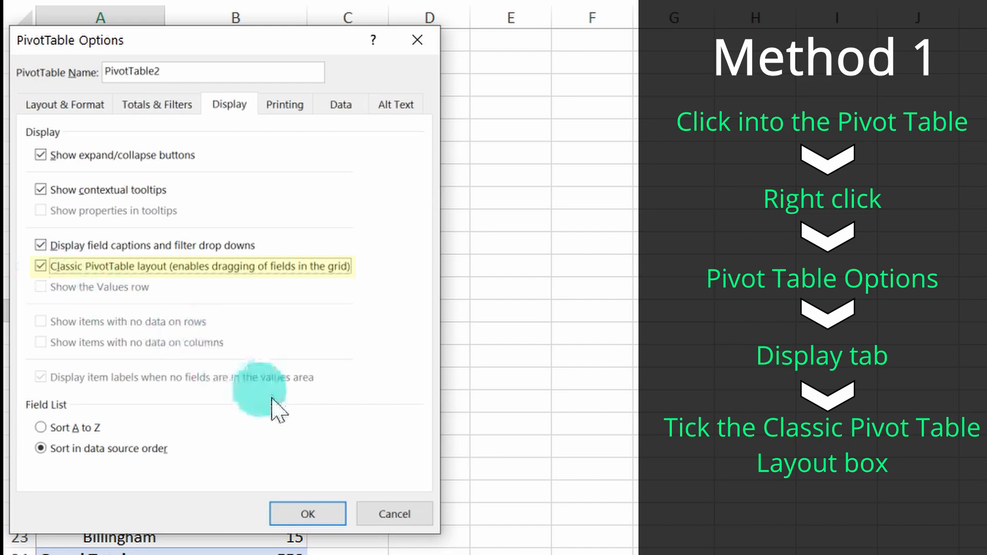
pyautogui.click(307, 514)
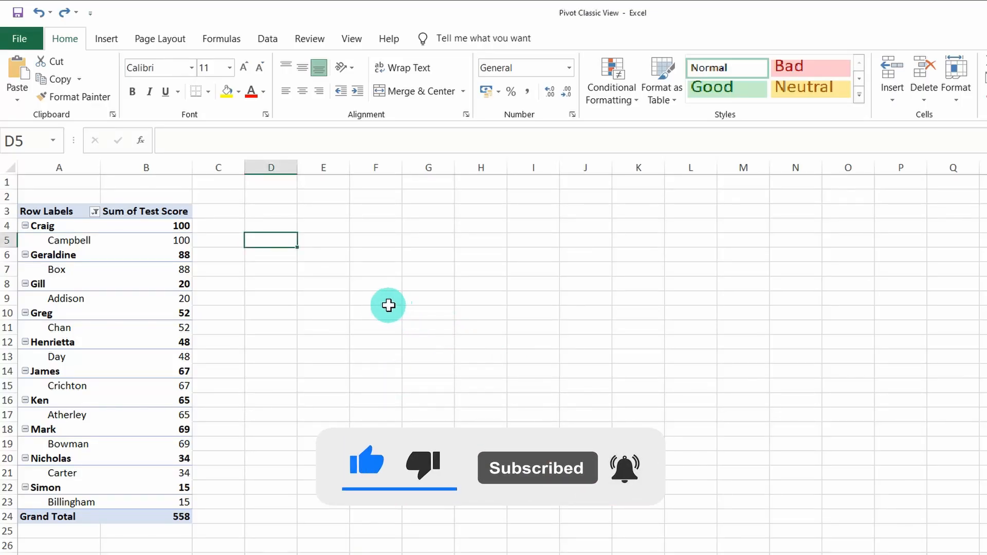
# Step: Select the Craig cell and show the PivotTable Design settings
pyautogui.click(44, 227)
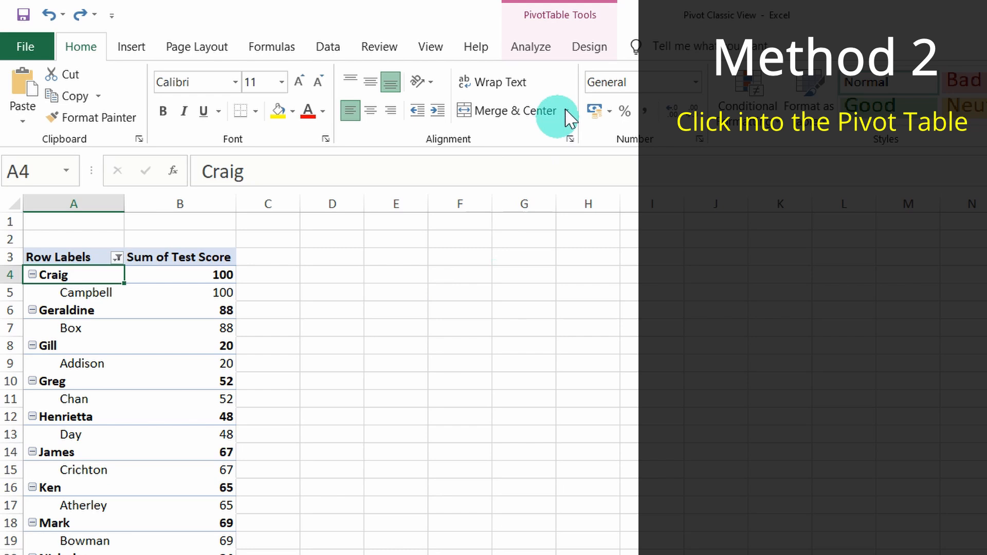
pyautogui.click(590, 46)
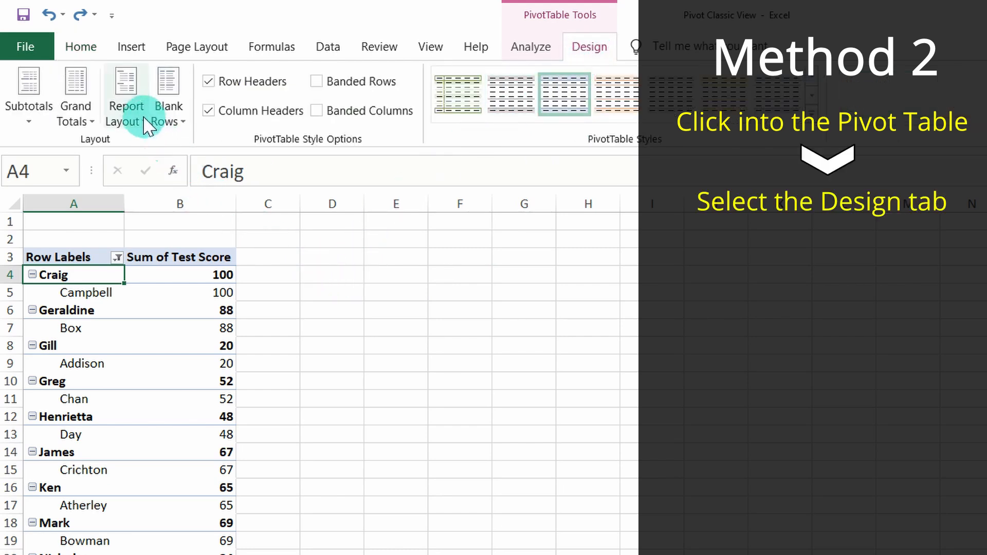
# Step: Set the report layout to Show in Tabular Form, separating first and last names
pyautogui.click(125, 98)
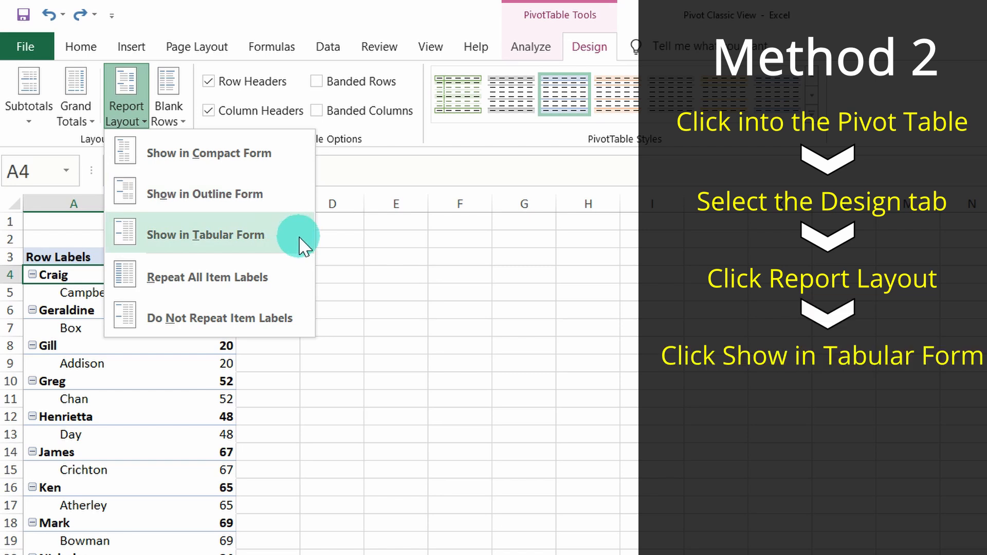
pyautogui.click(206, 234)
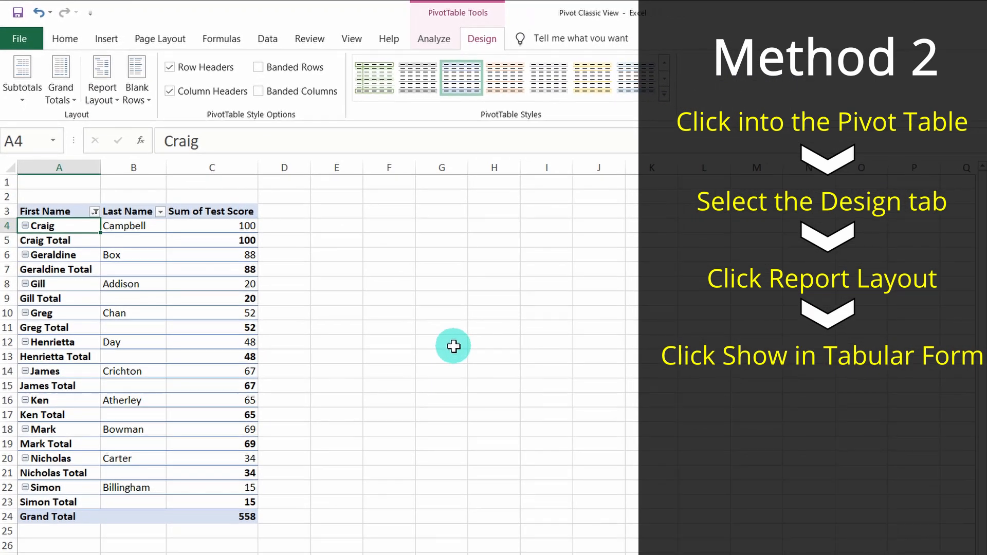